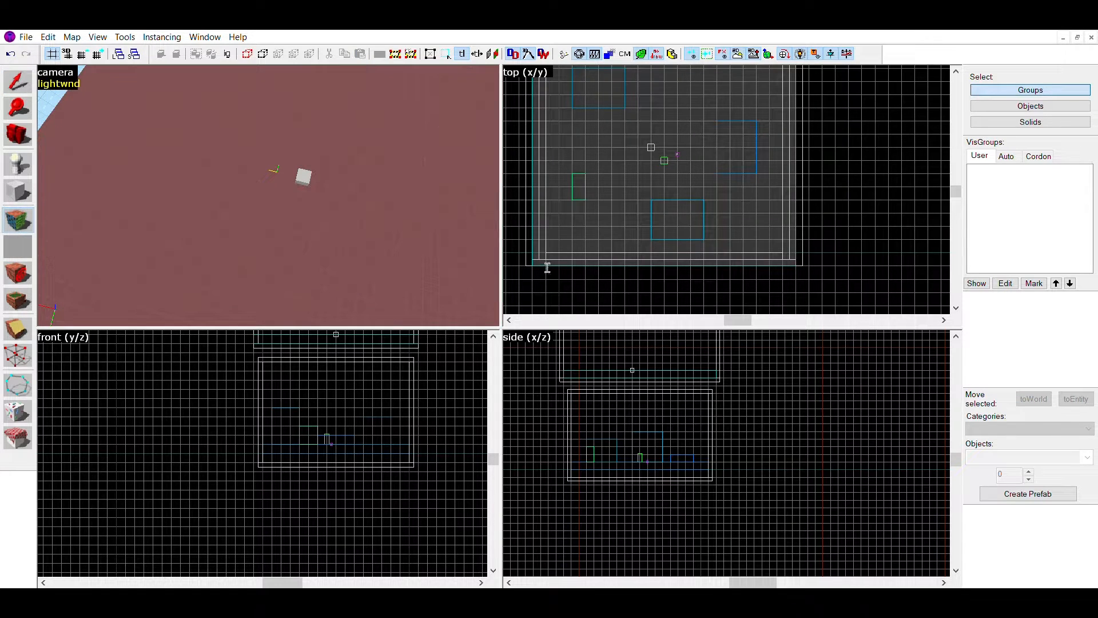
mouse_move(547, 264)
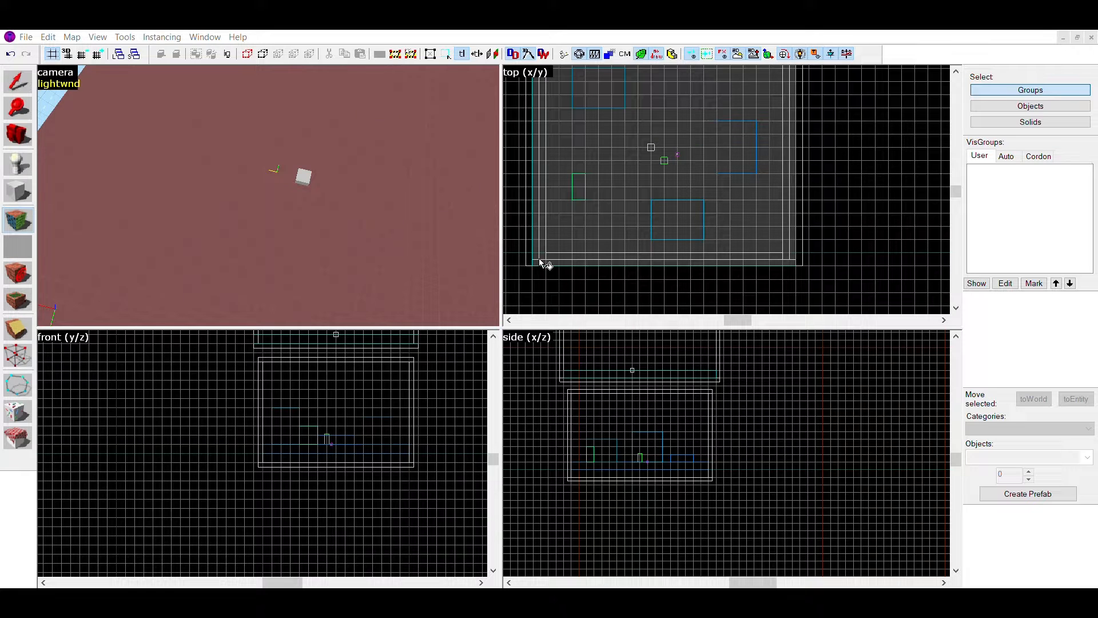
mouse_move(546, 288)
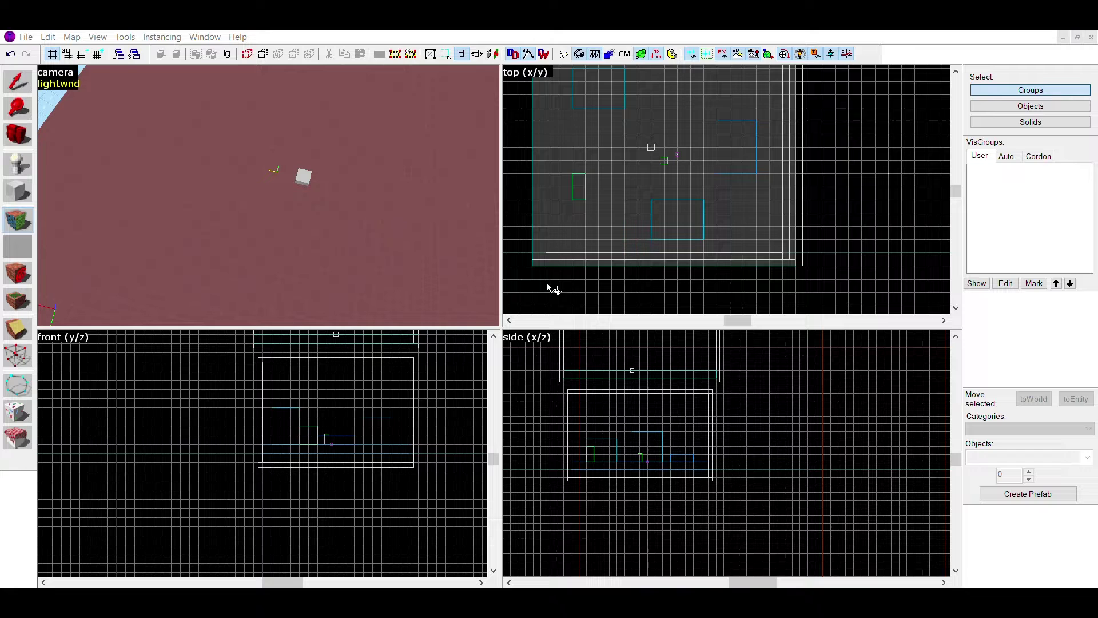
mouse_move(539, 264)
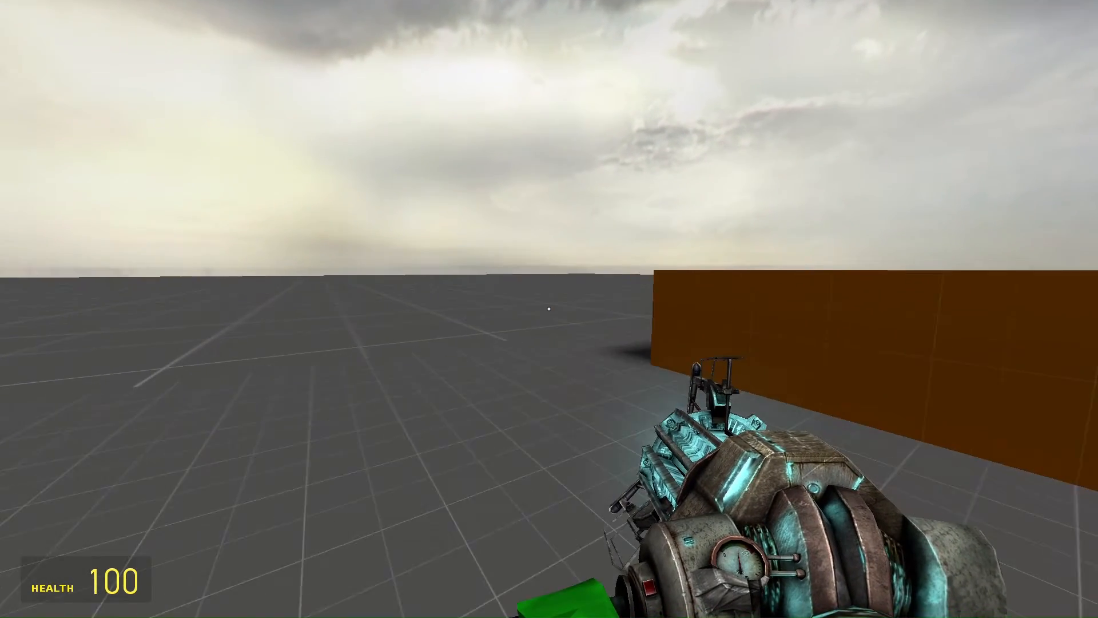
mouse_move(549, 308)
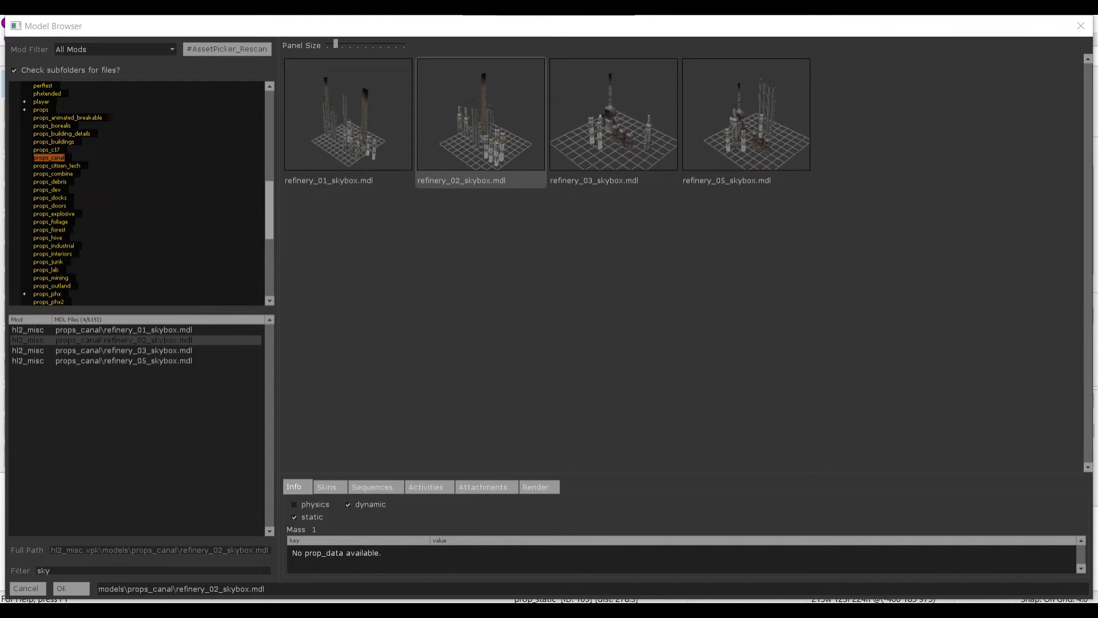
Place prop_static refinery skybox models from props_canal into the 3D skybox area
left_click(60, 588)
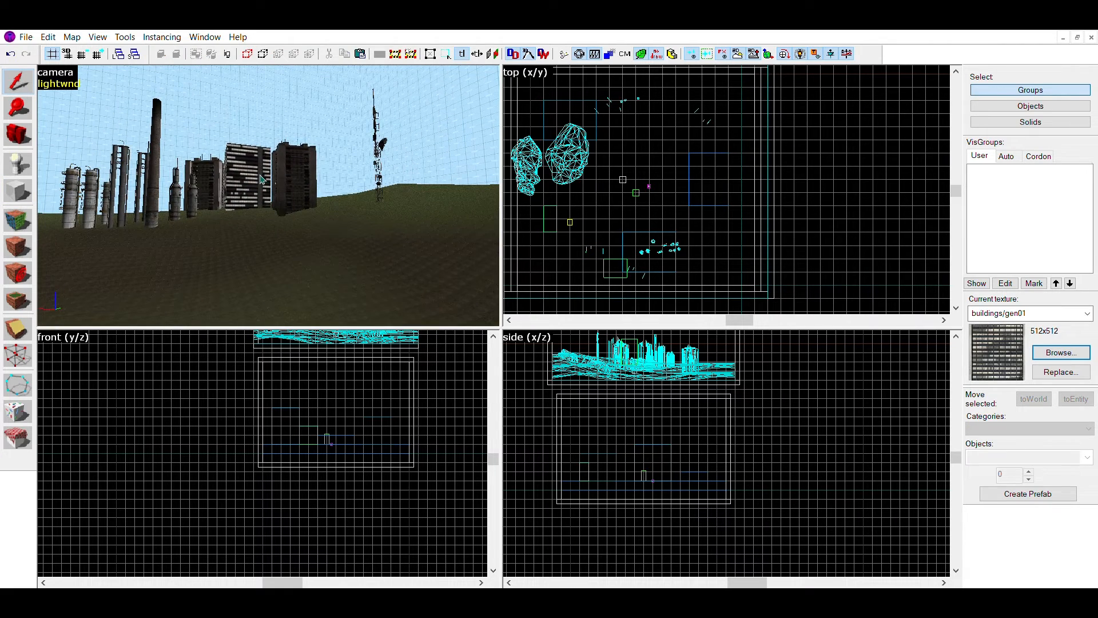
Add buildings/gen01 block brushes and rock props onto the skybox hills beside the refinery
left_click(1060, 353)
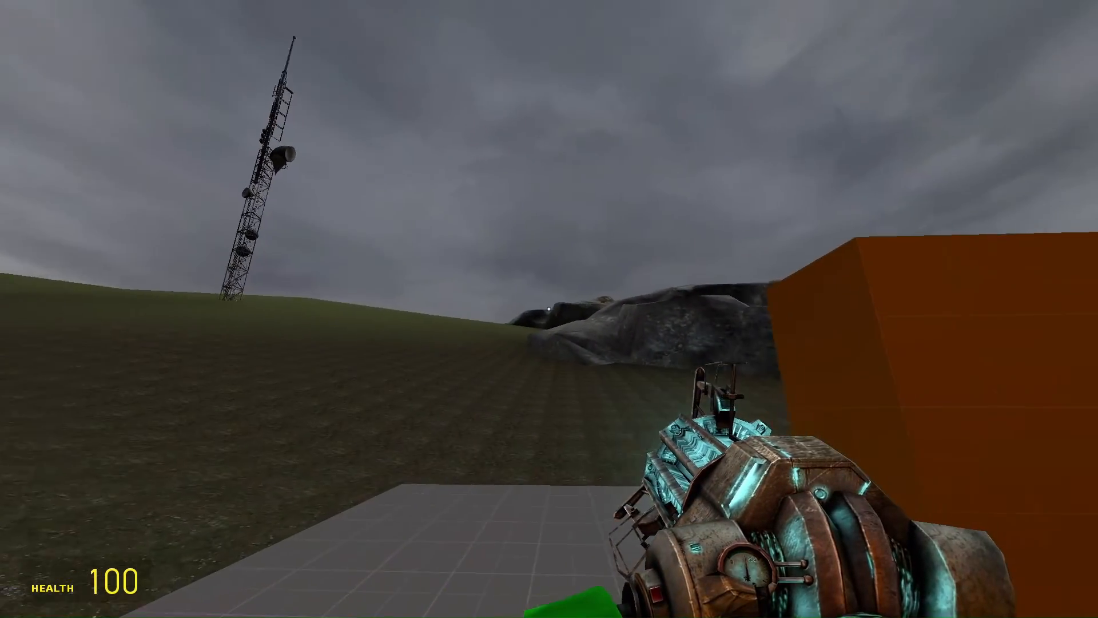
mouse_move(550, 309)
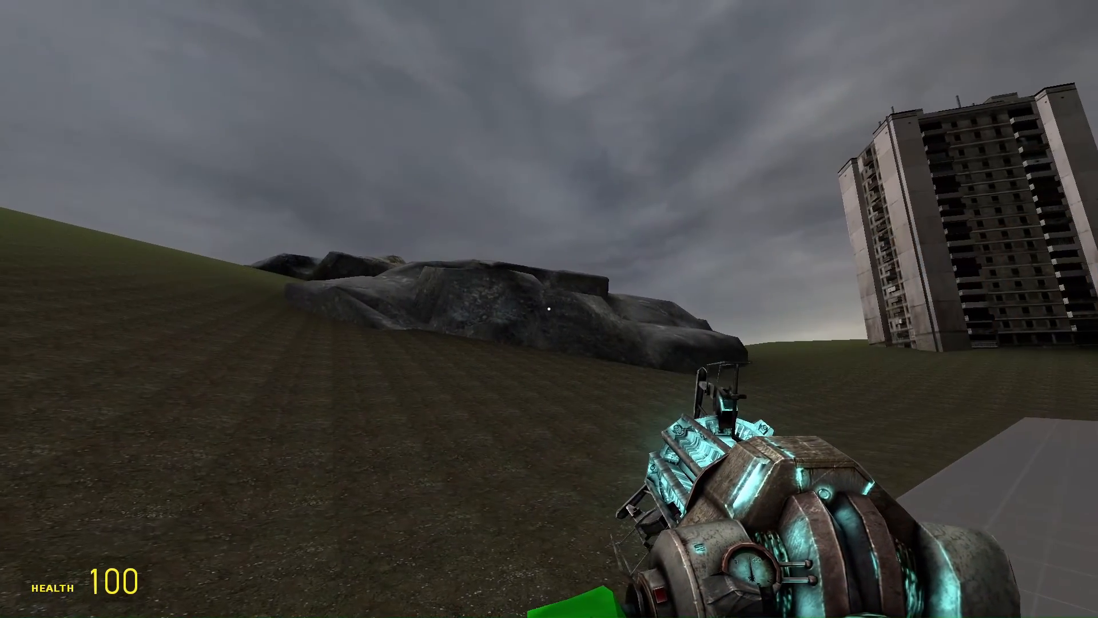
mouse_move(281, 307)
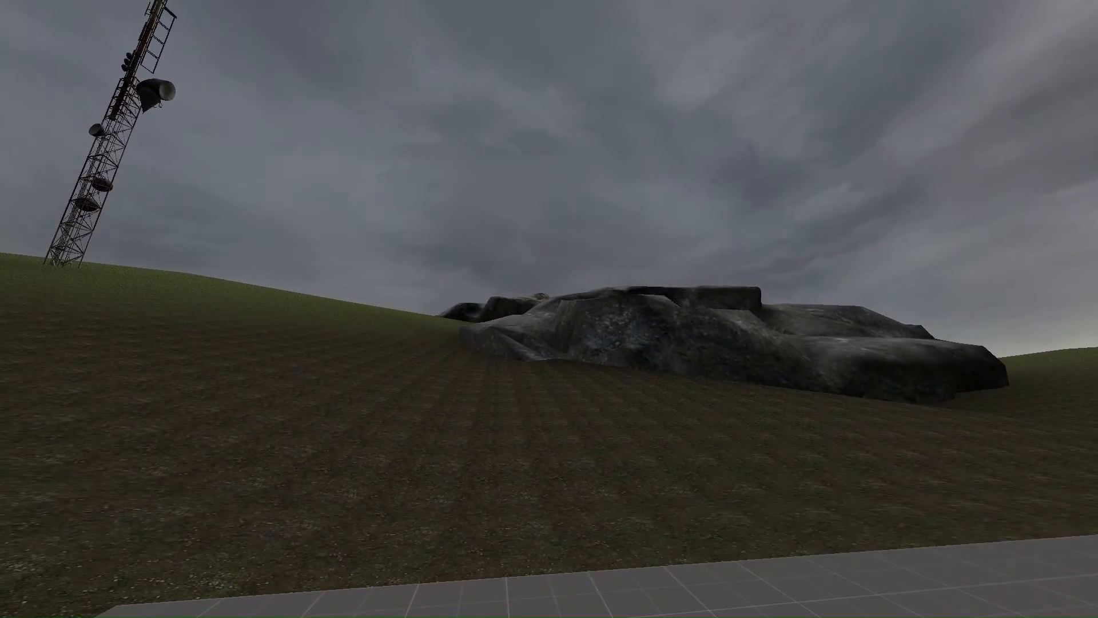
mouse_move(550, 309)
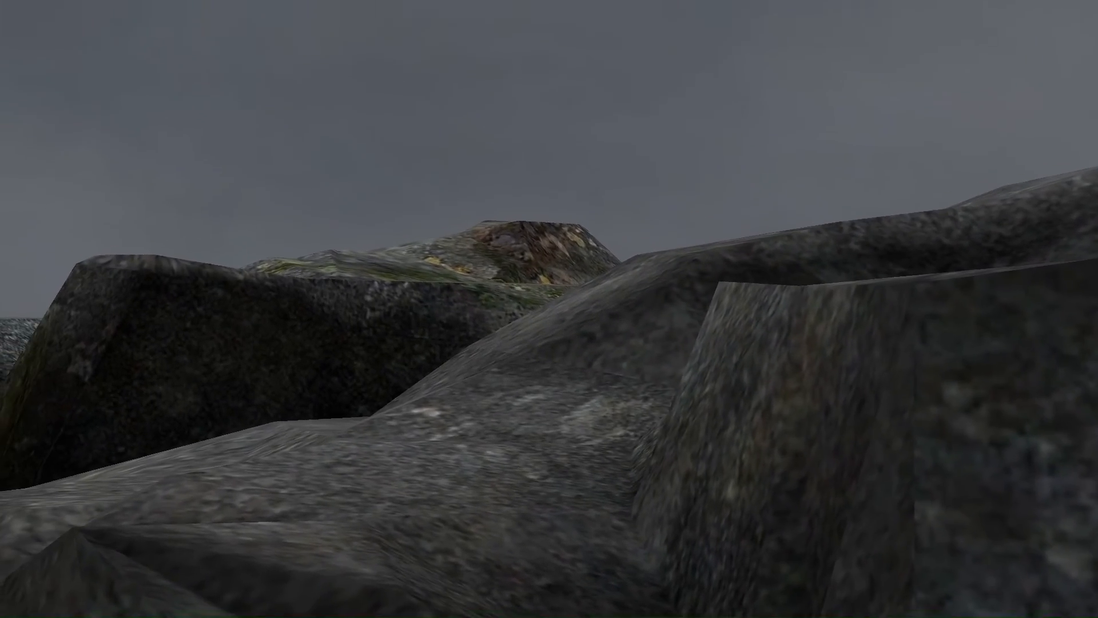
mouse_move(549, 309)
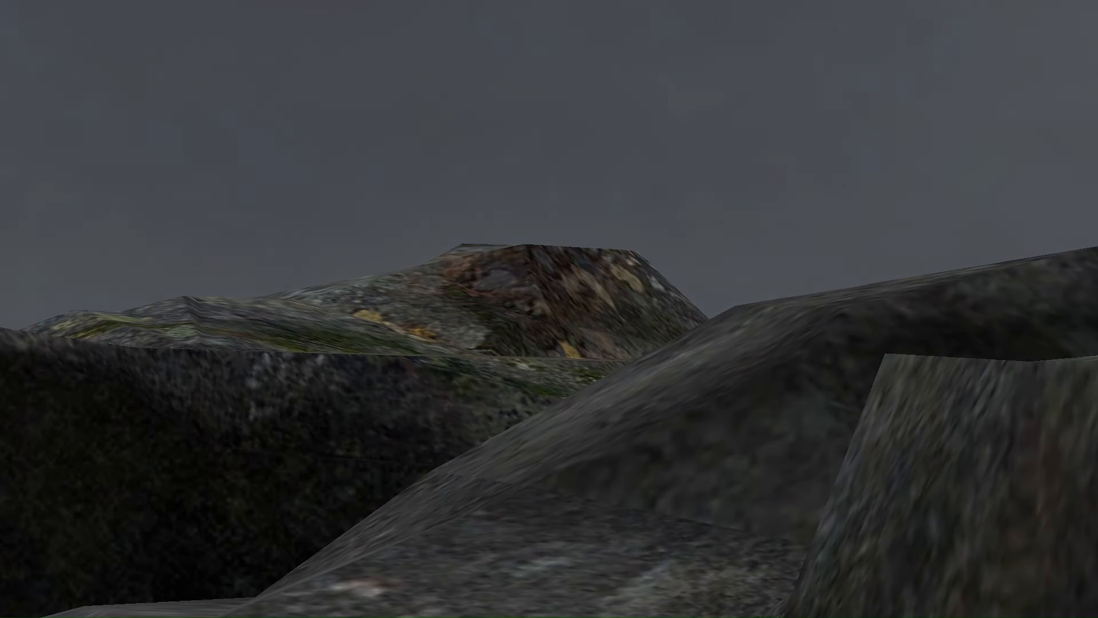